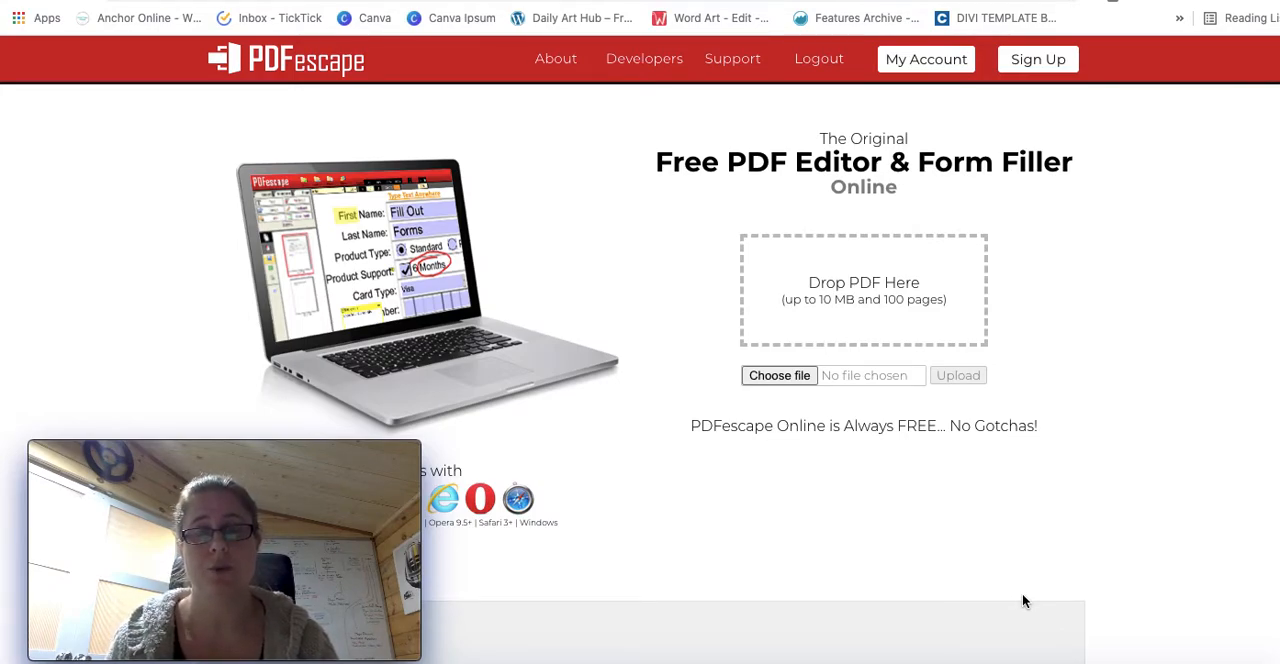
mouse_move(794, 338)
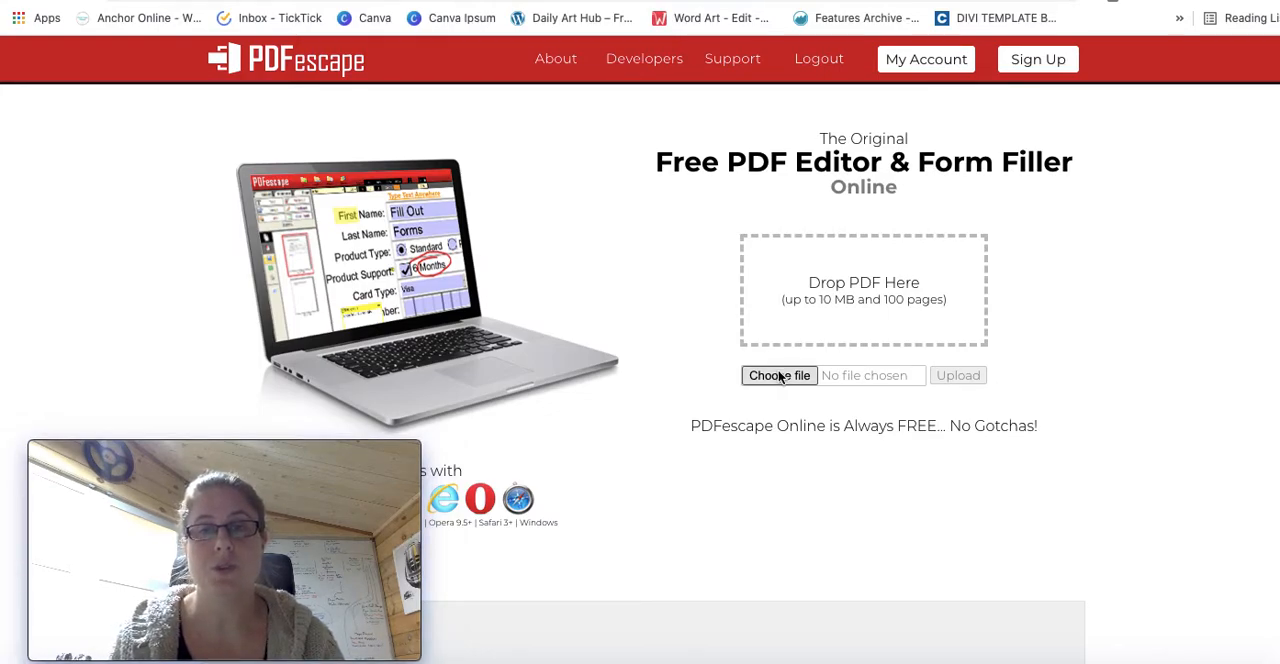
Upload the Worksheet PDF to PDFescape and choose the Text annotation tool.
click(779, 375)
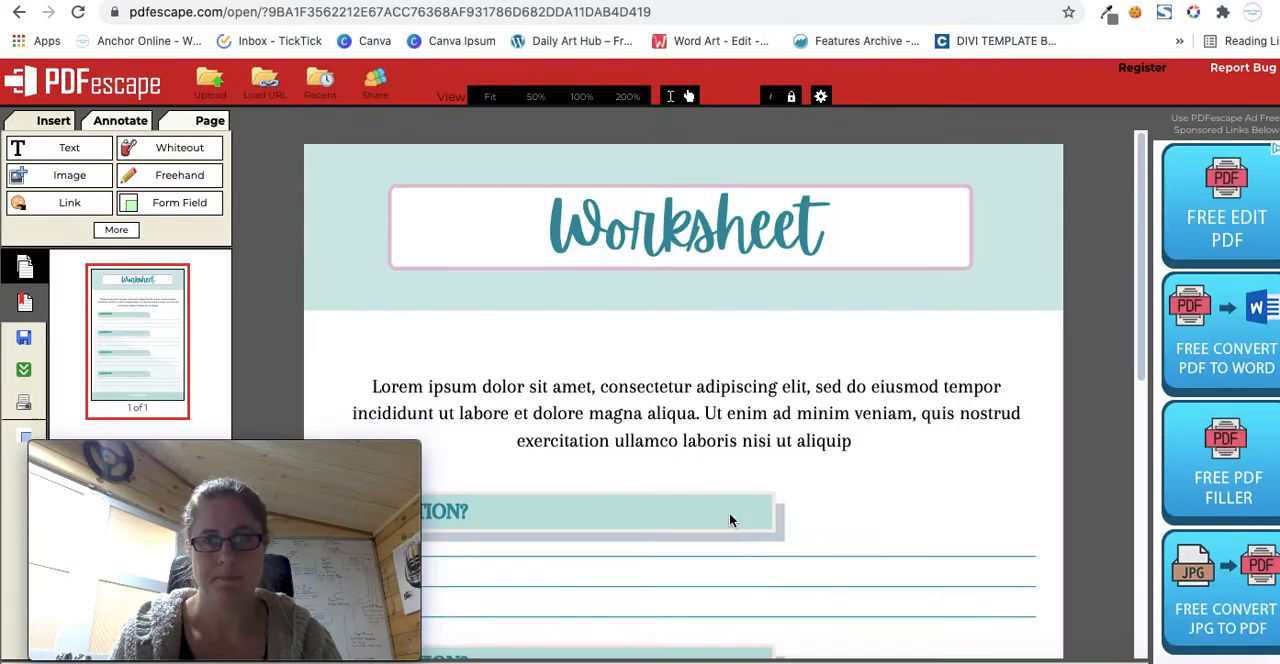
mouse_move(640, 447)
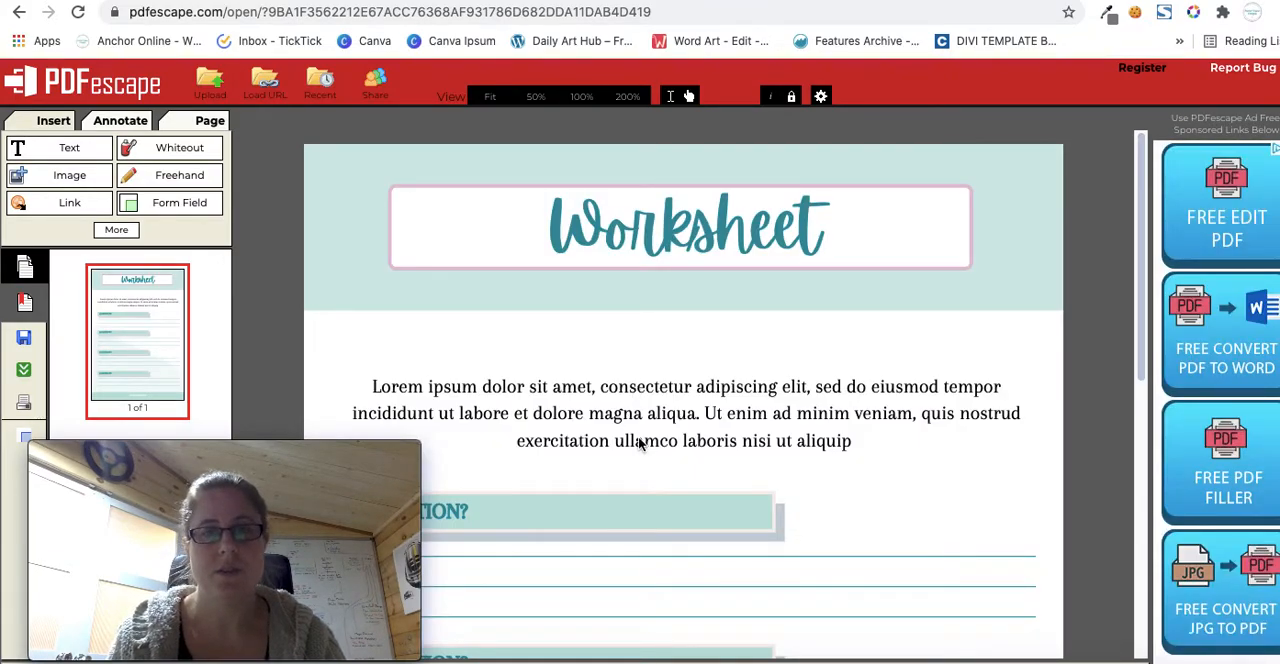
scroll(down, 3)
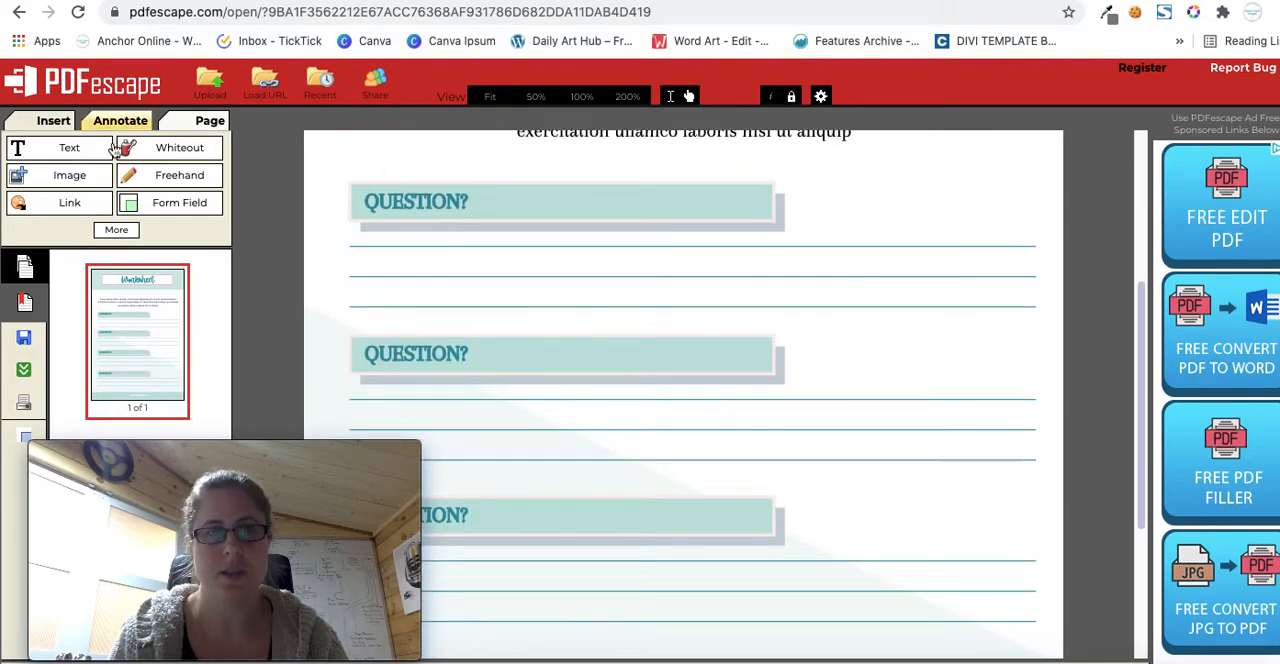
click(54, 147)
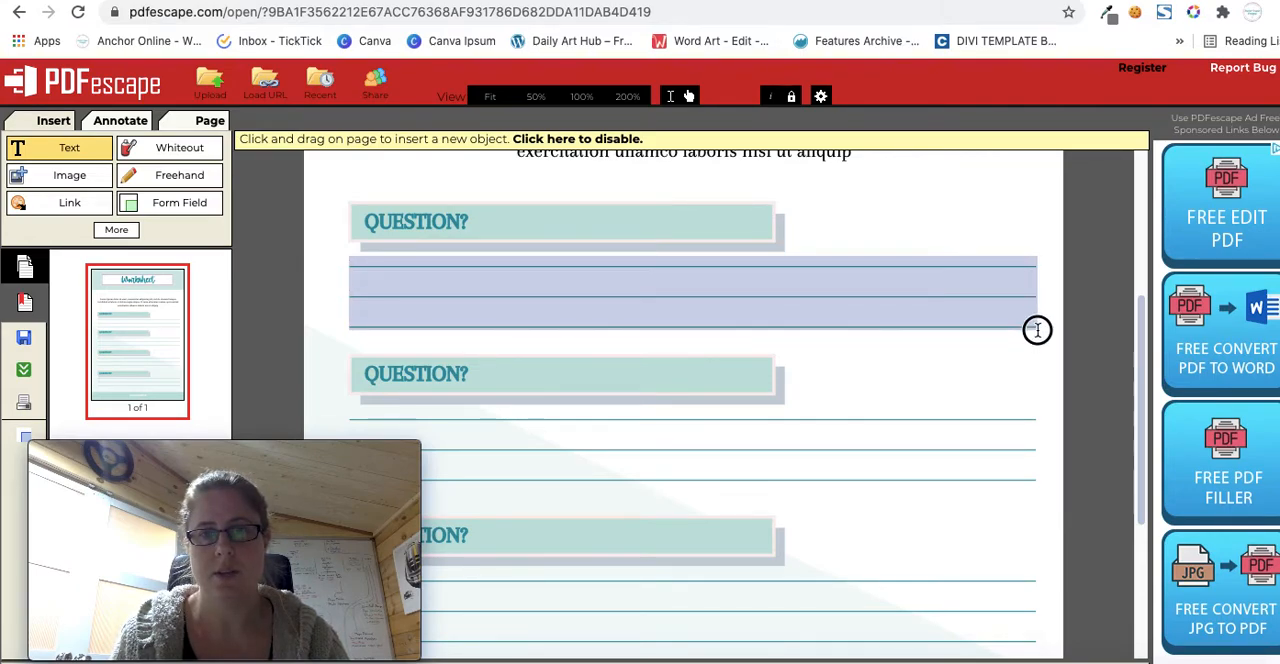
Add a text box on the first answer lines reading 'Anchor Online Designs graphics, canva web design'.
click(690, 290)
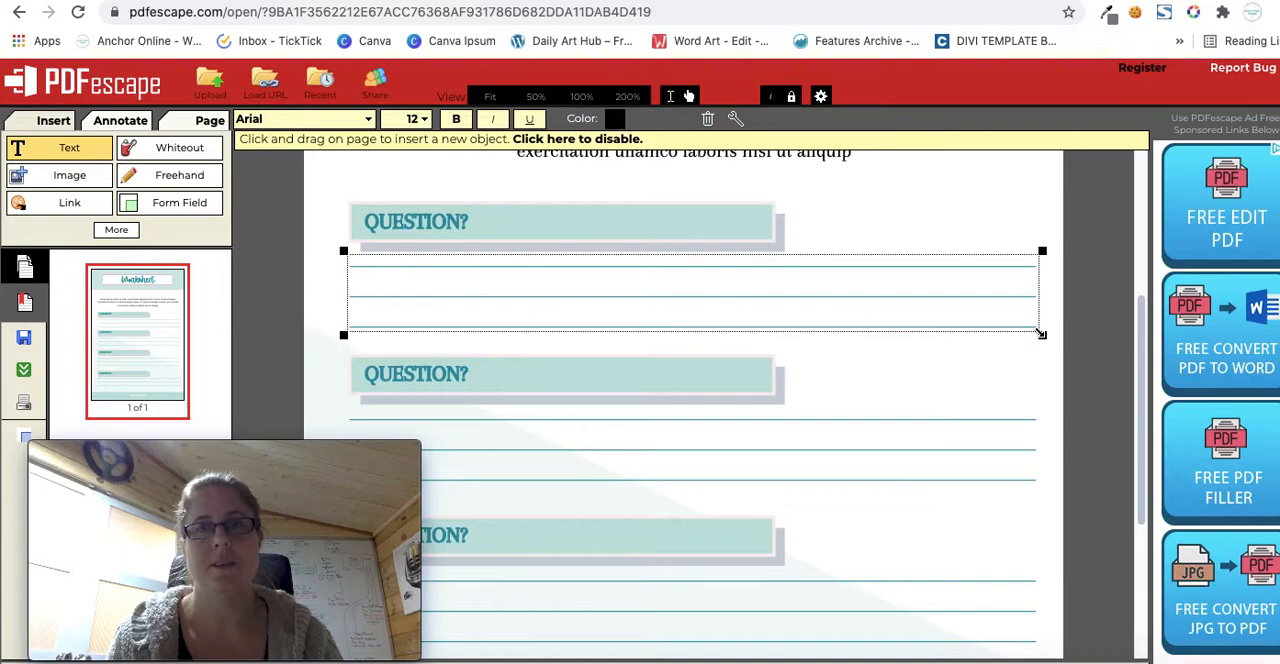
text(And)
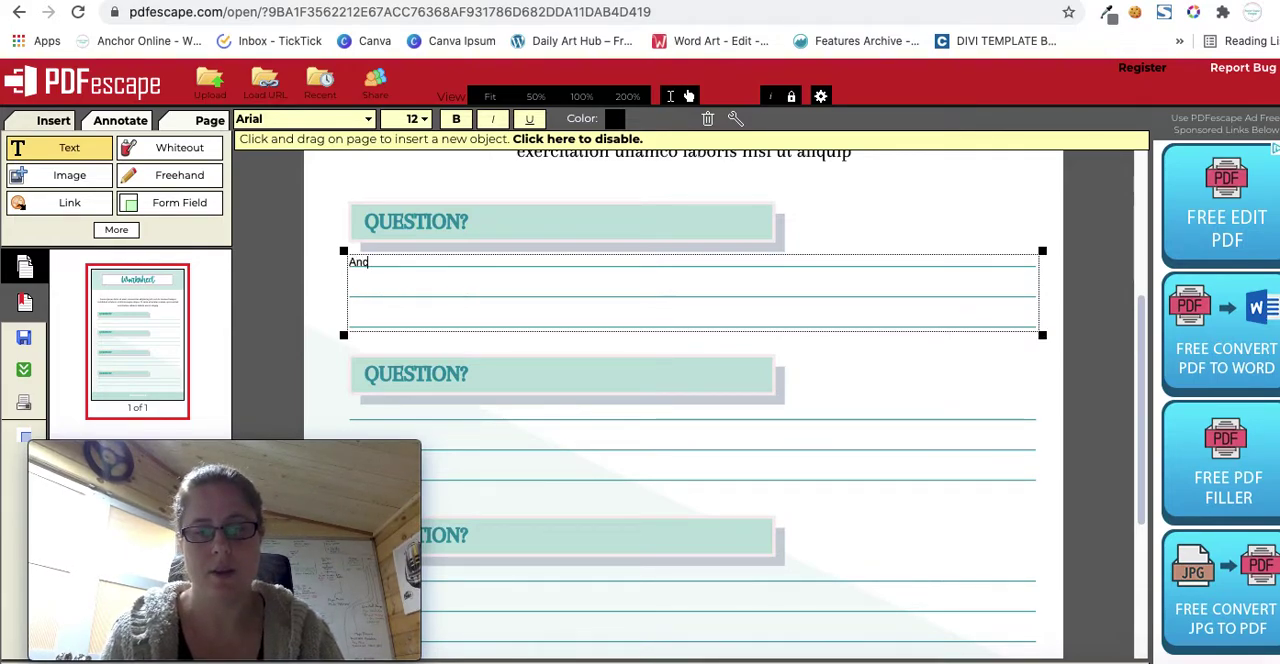
text(Anchor Online Designs)
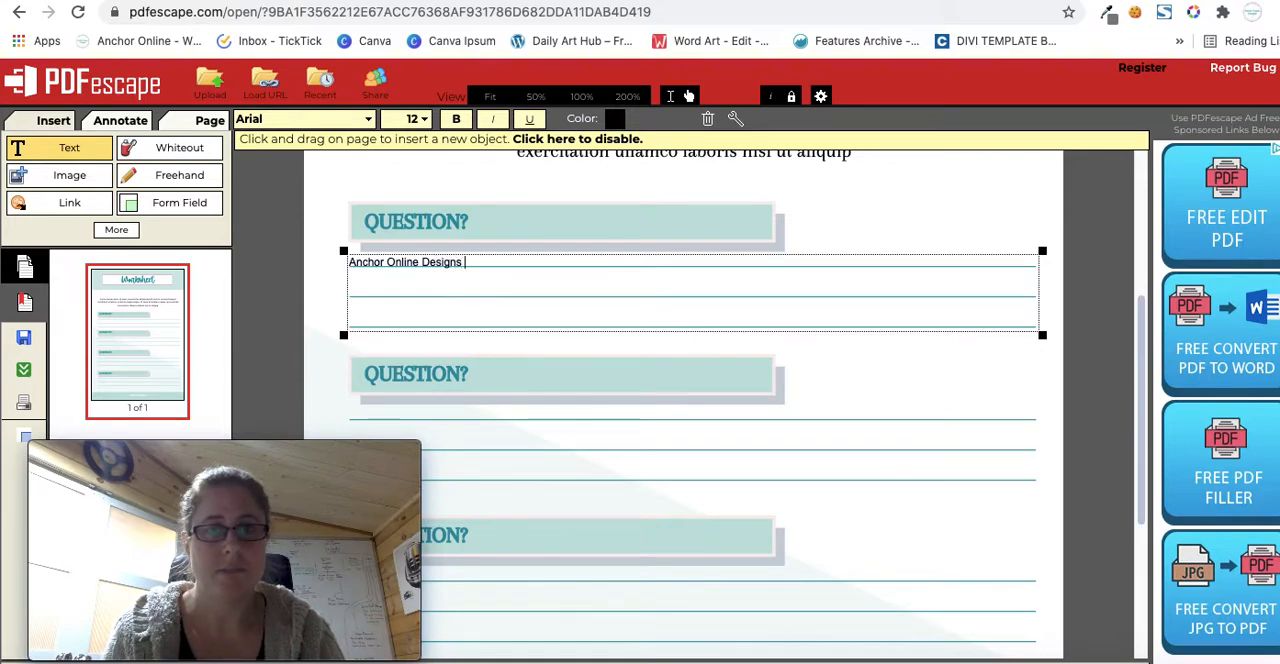
text(graphics, canva)
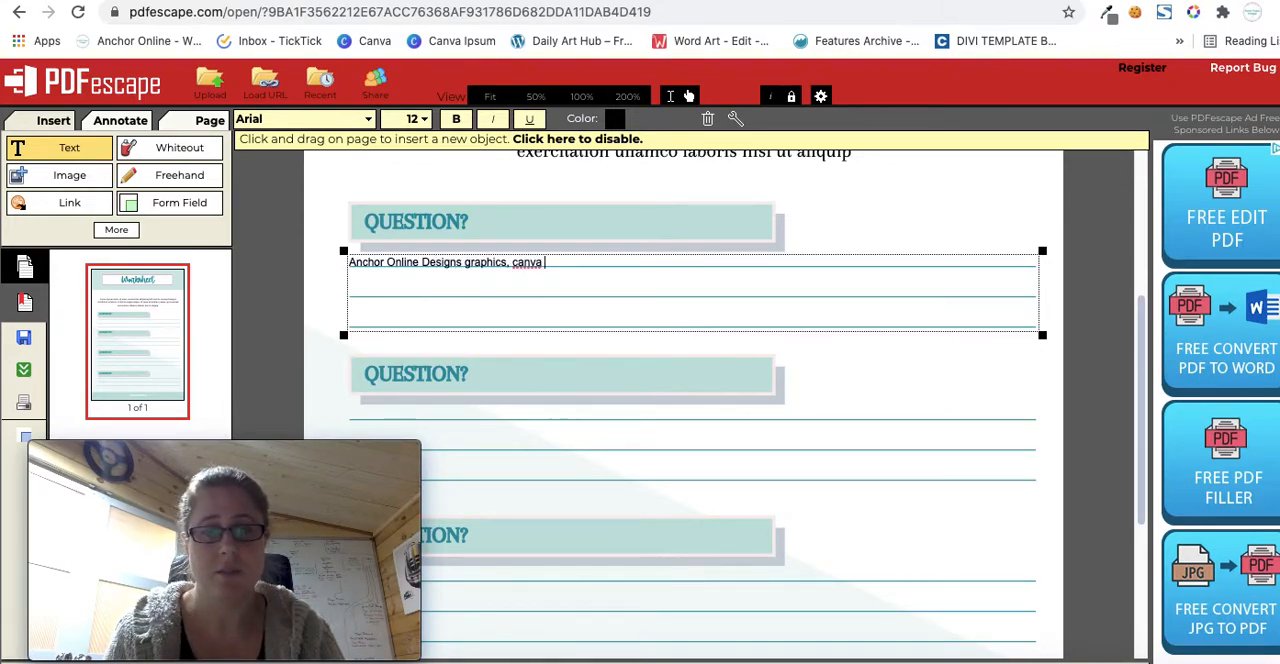
text(web)
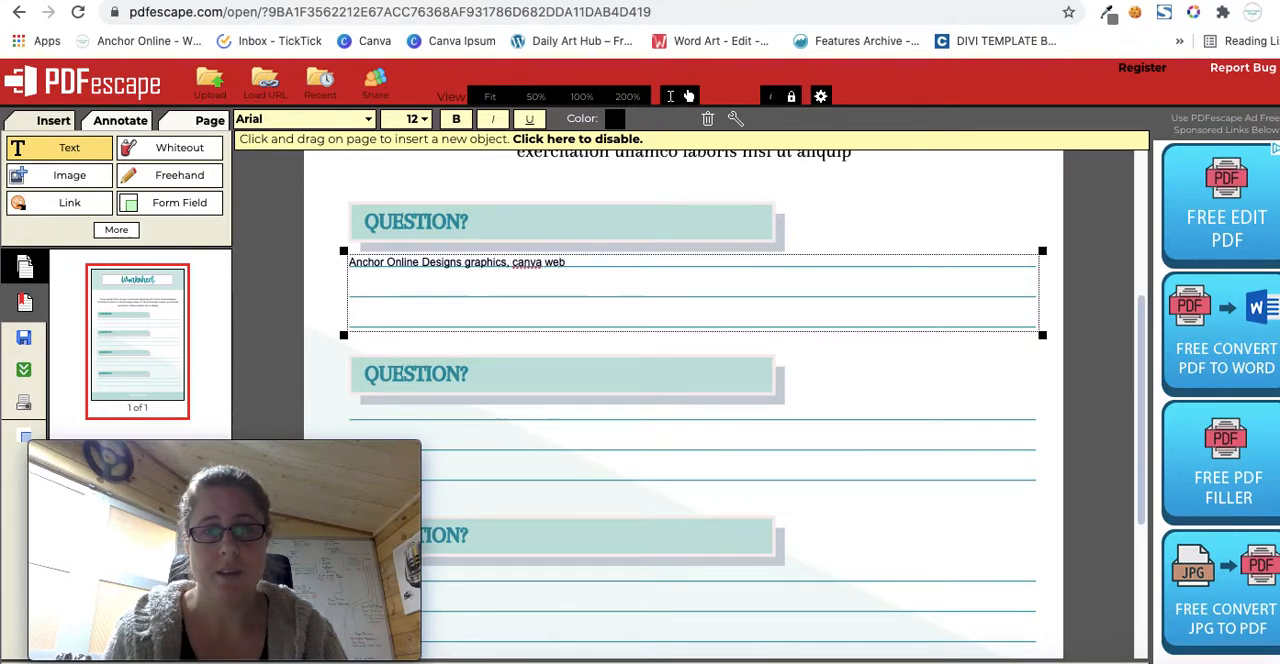
text(design)
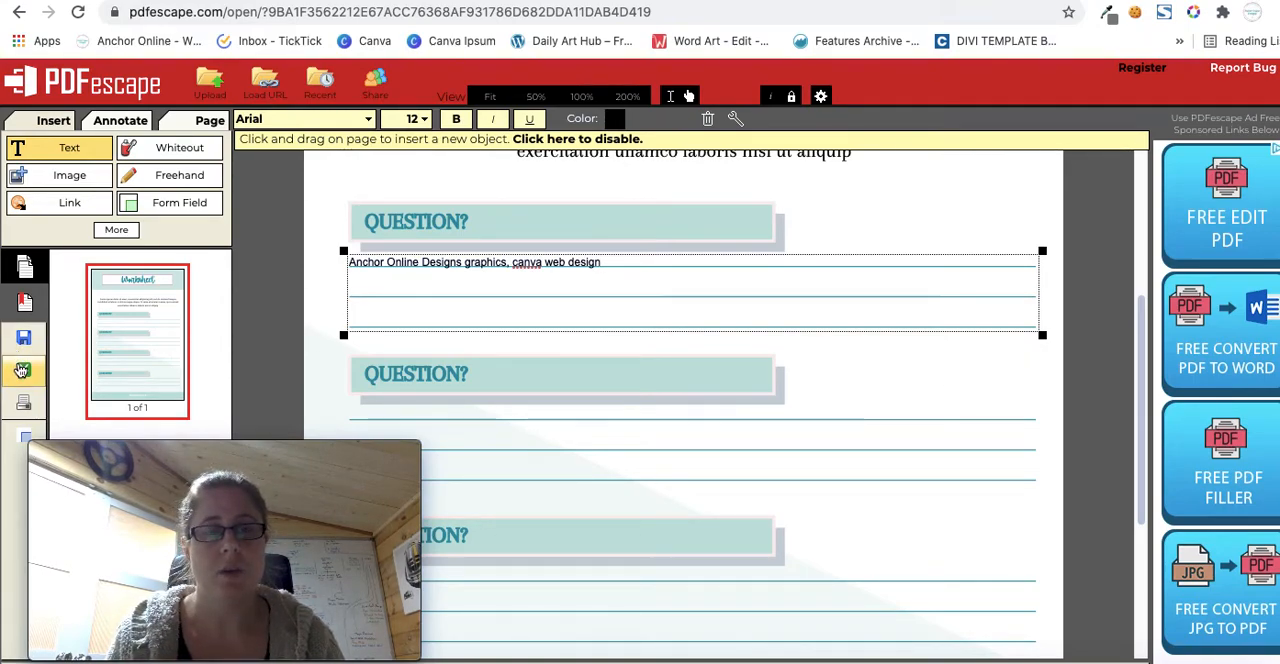
mouse_move(22, 369)
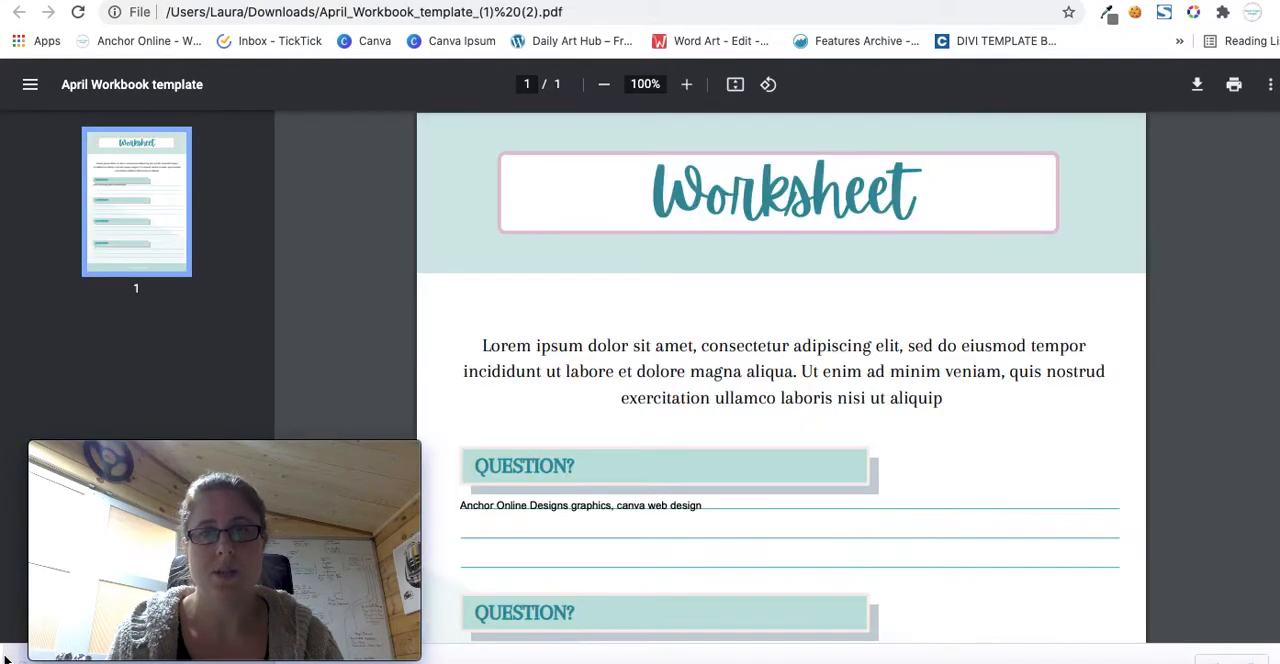
Scroll through the downloaded worksheet in Chrome's PDF viewer to confirm the answer text.
scroll(down, 3)
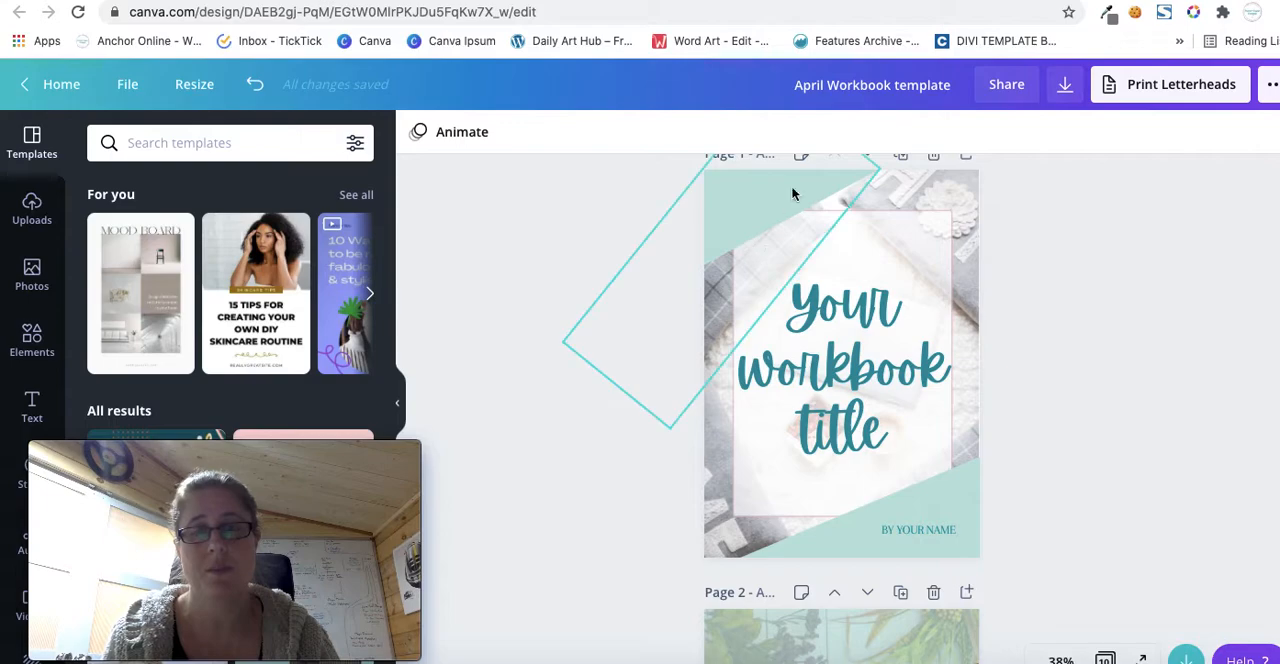
click(843, 365)
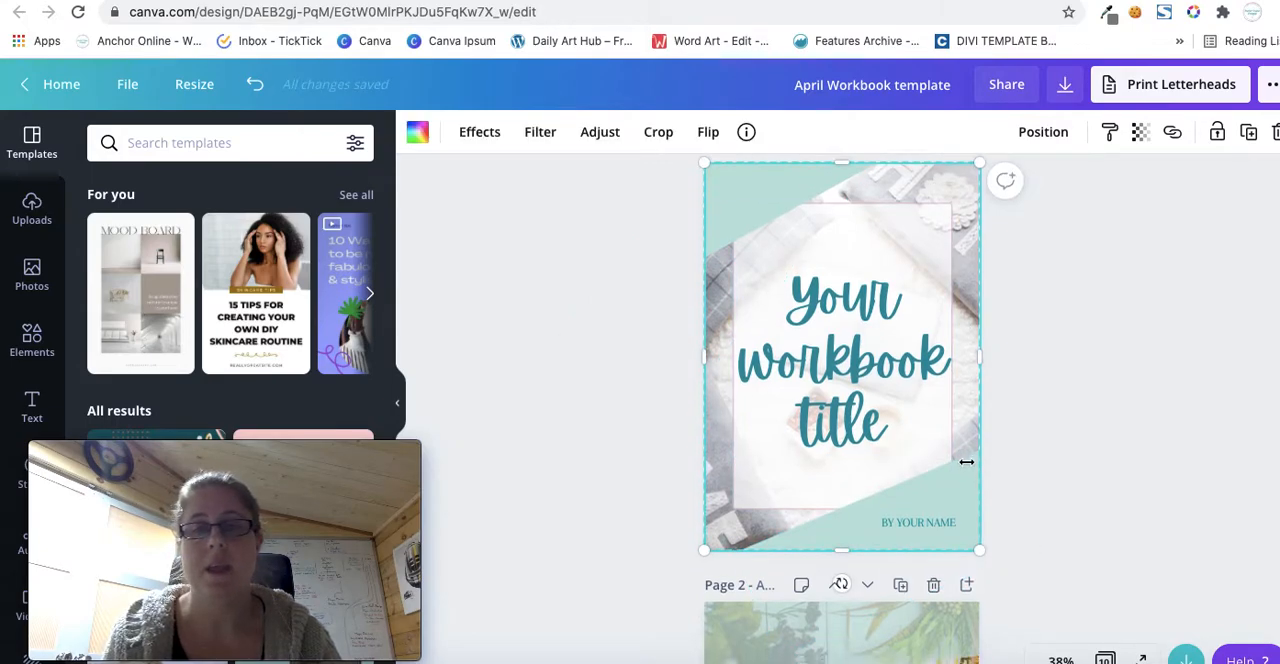
scroll(down, 3)
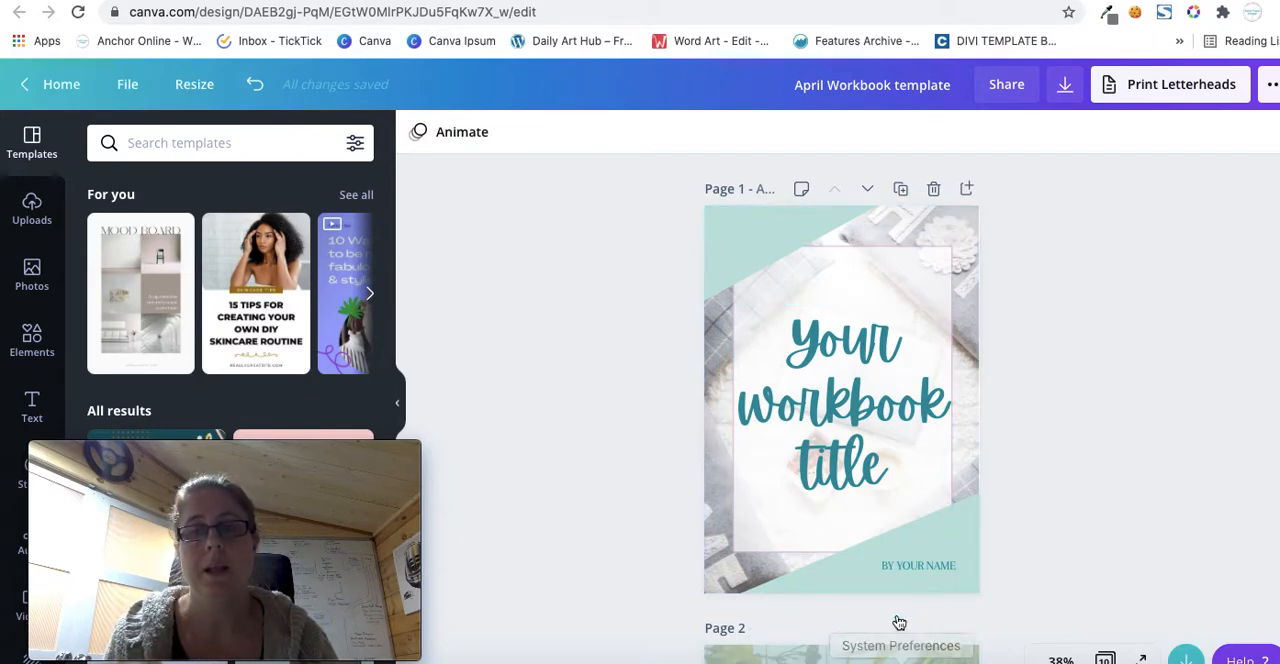
click(918, 566)
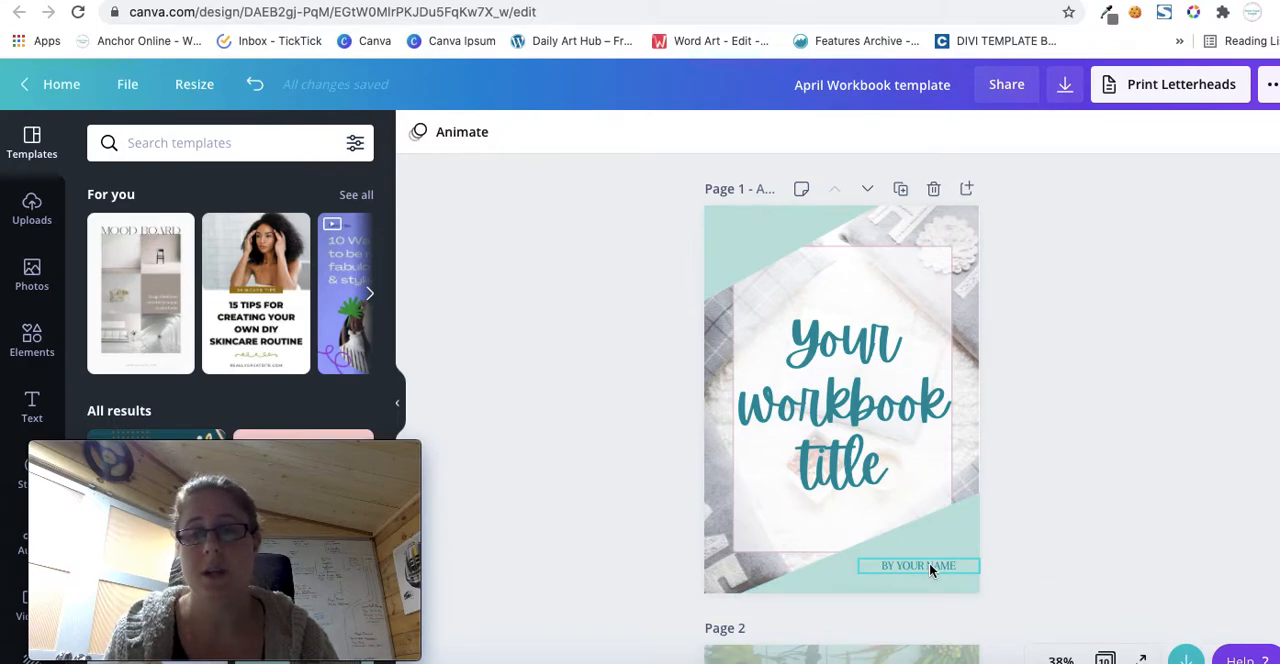
click(918, 566)
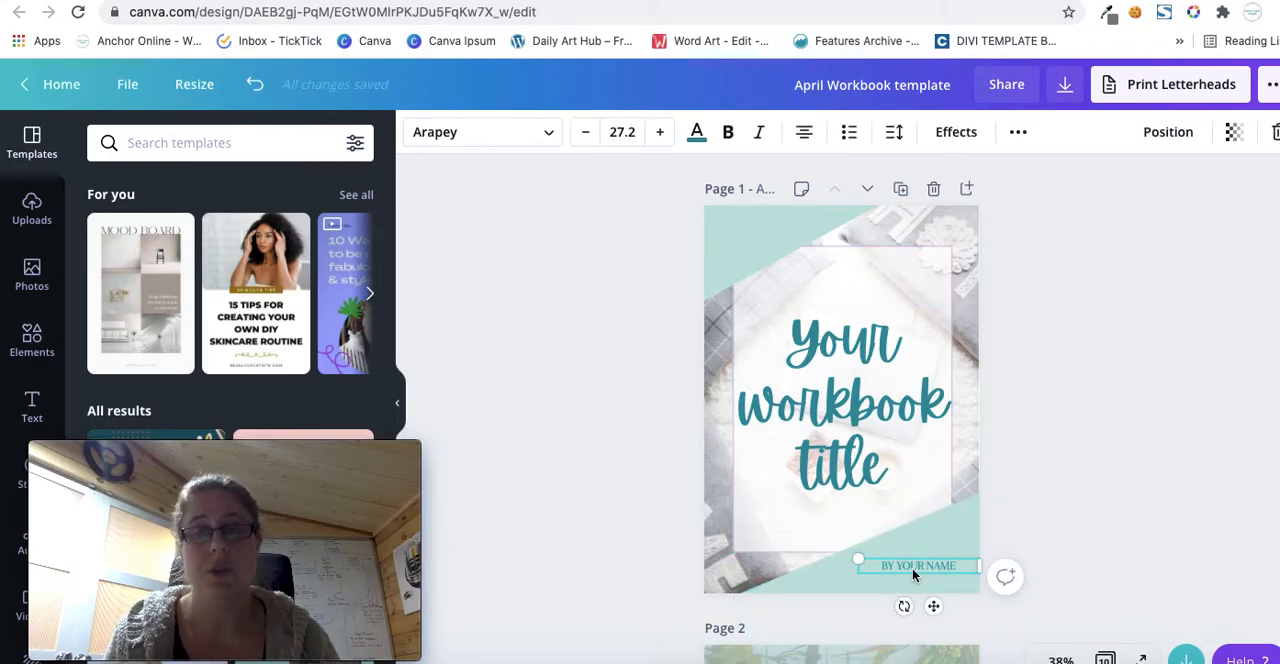
mouse_move(1018, 131)
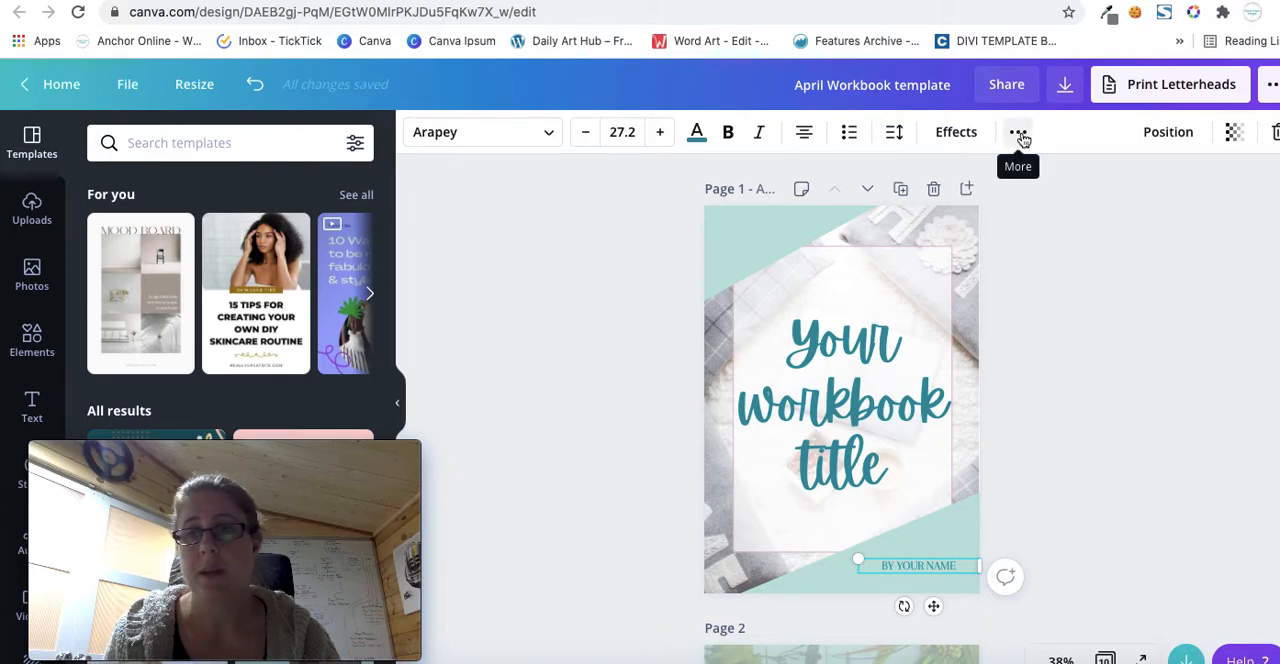
click(1019, 131)
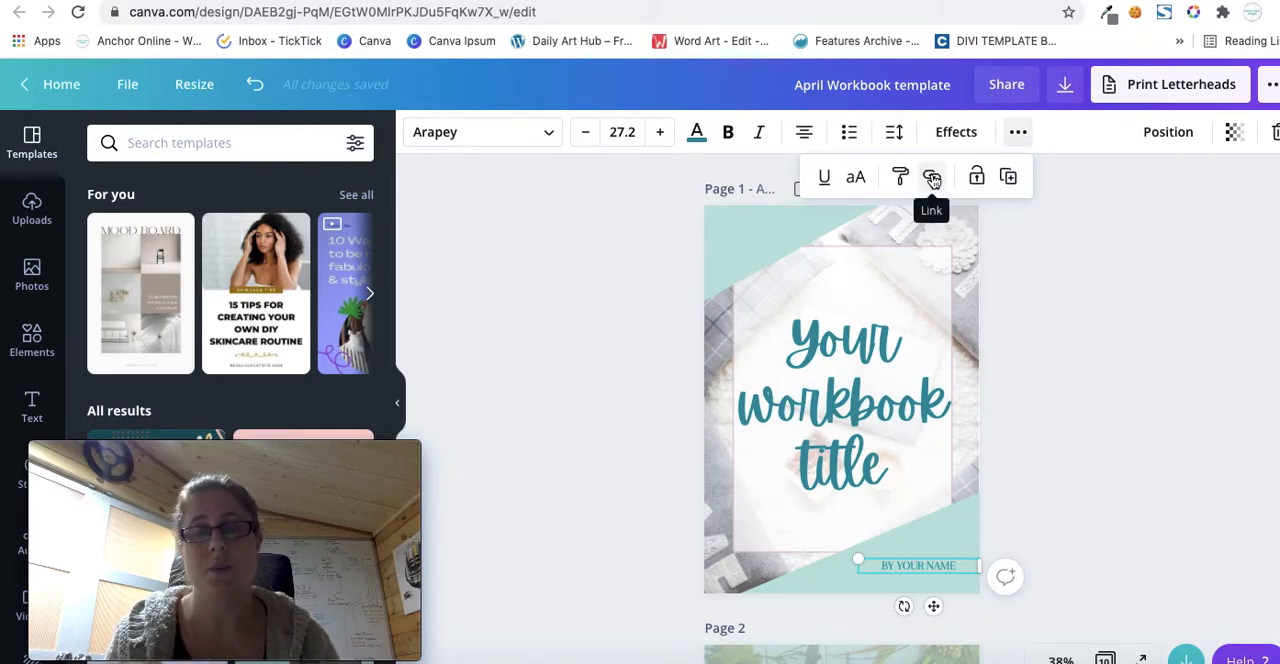
click(931, 176)
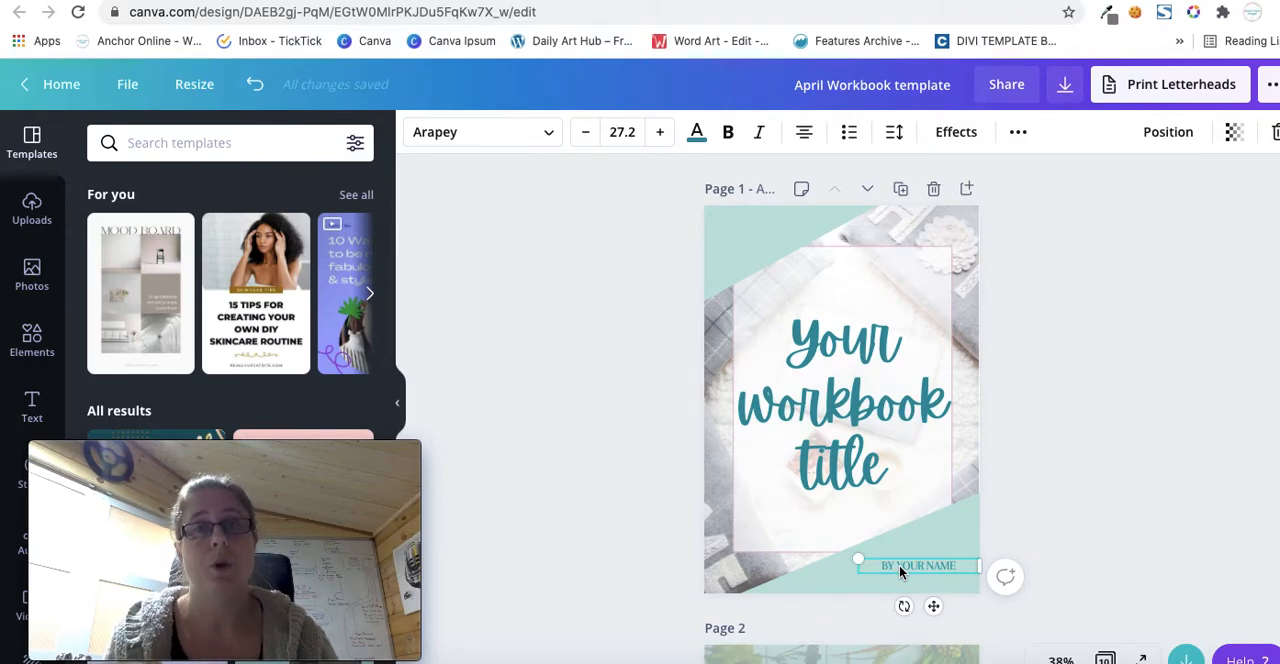
Scroll to page 6, then select its body paragraph and first 'Title or Topic' heading.
scroll(down, 3)
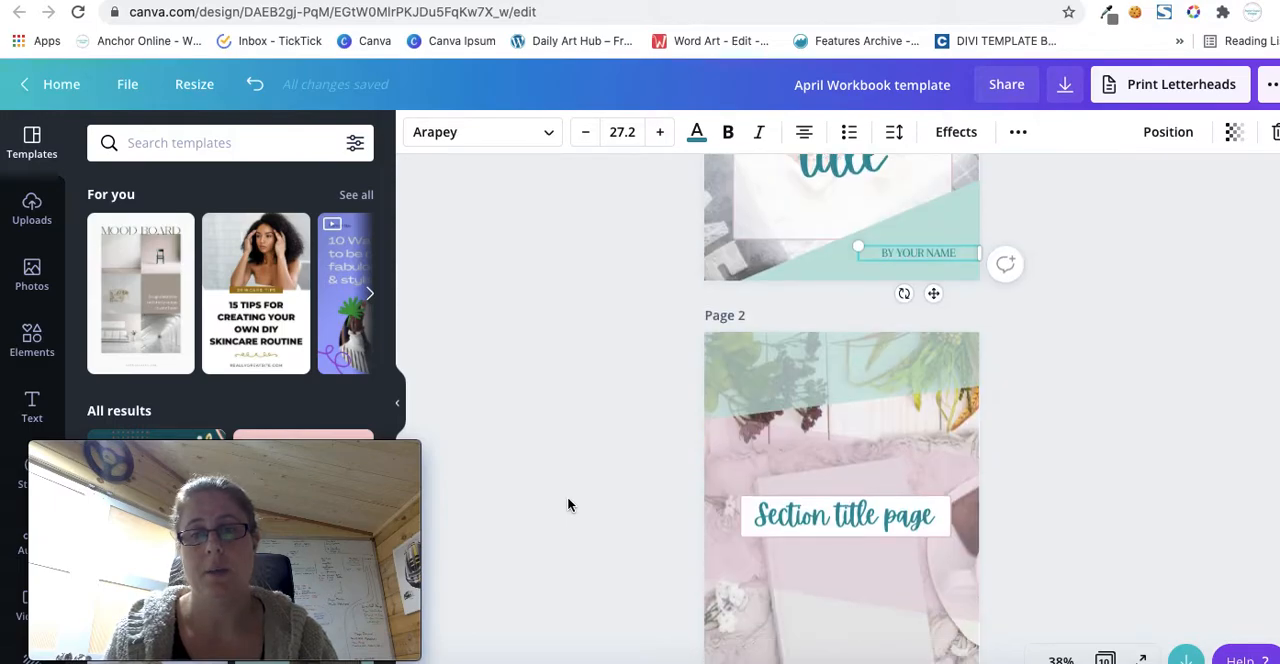
scroll(down, 3)
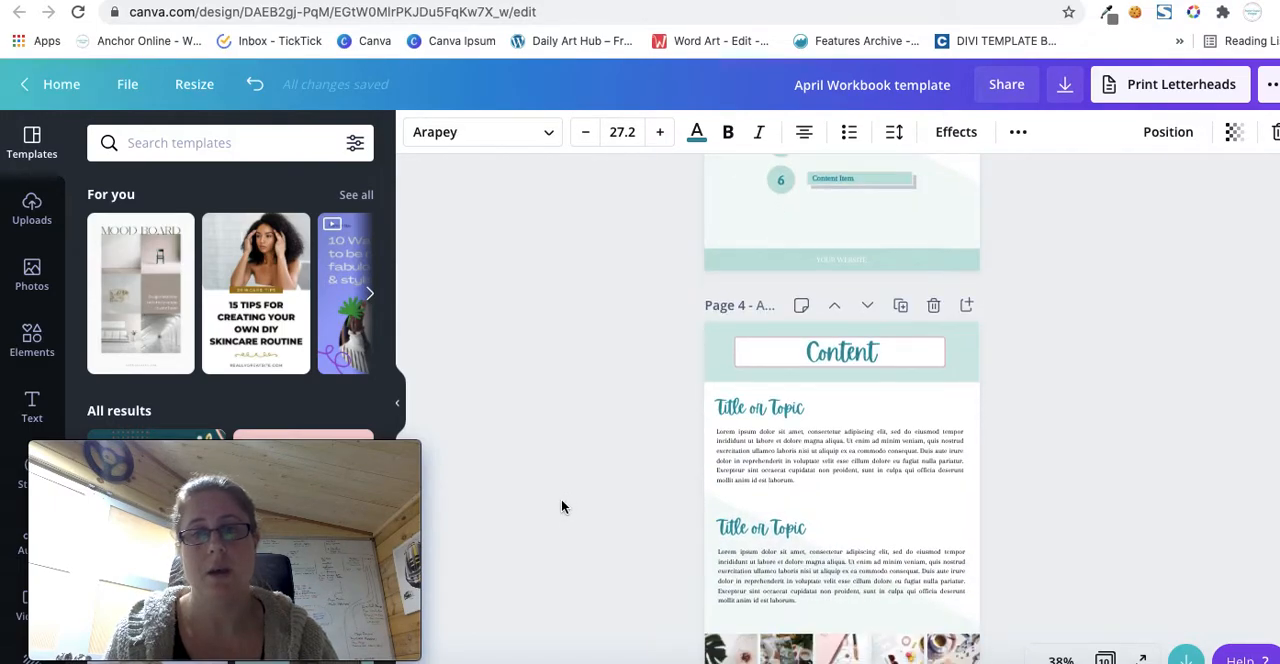
scroll(down, 3)
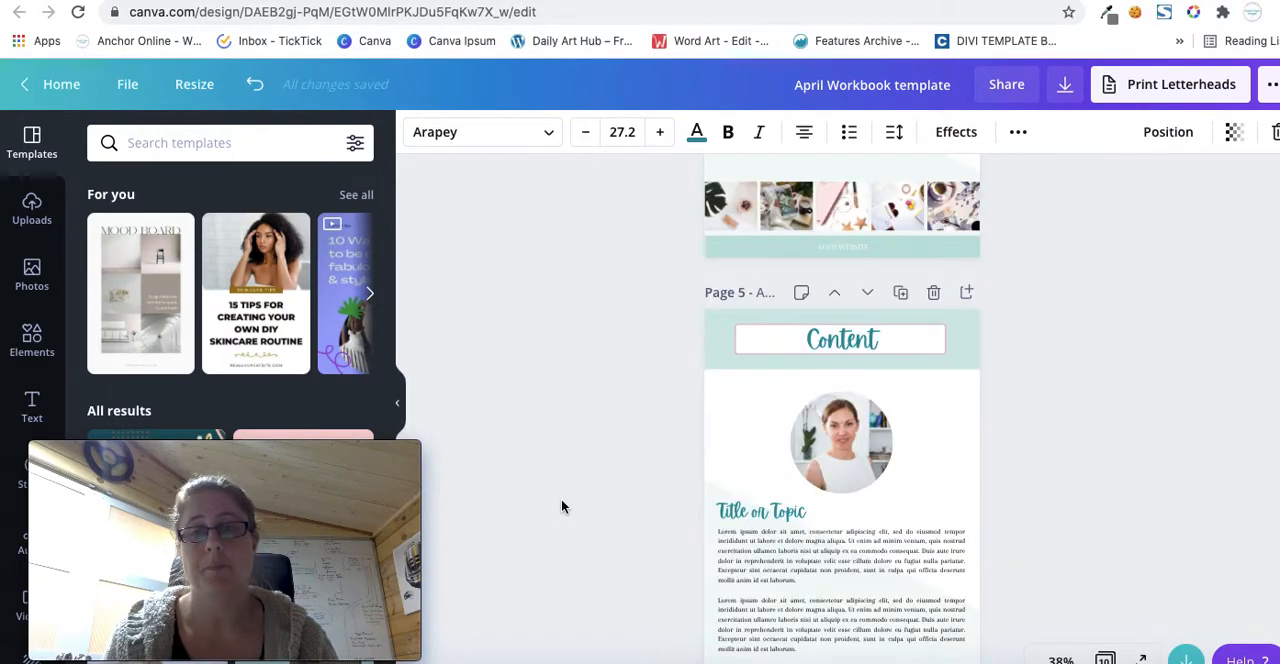
scroll(down, 3)
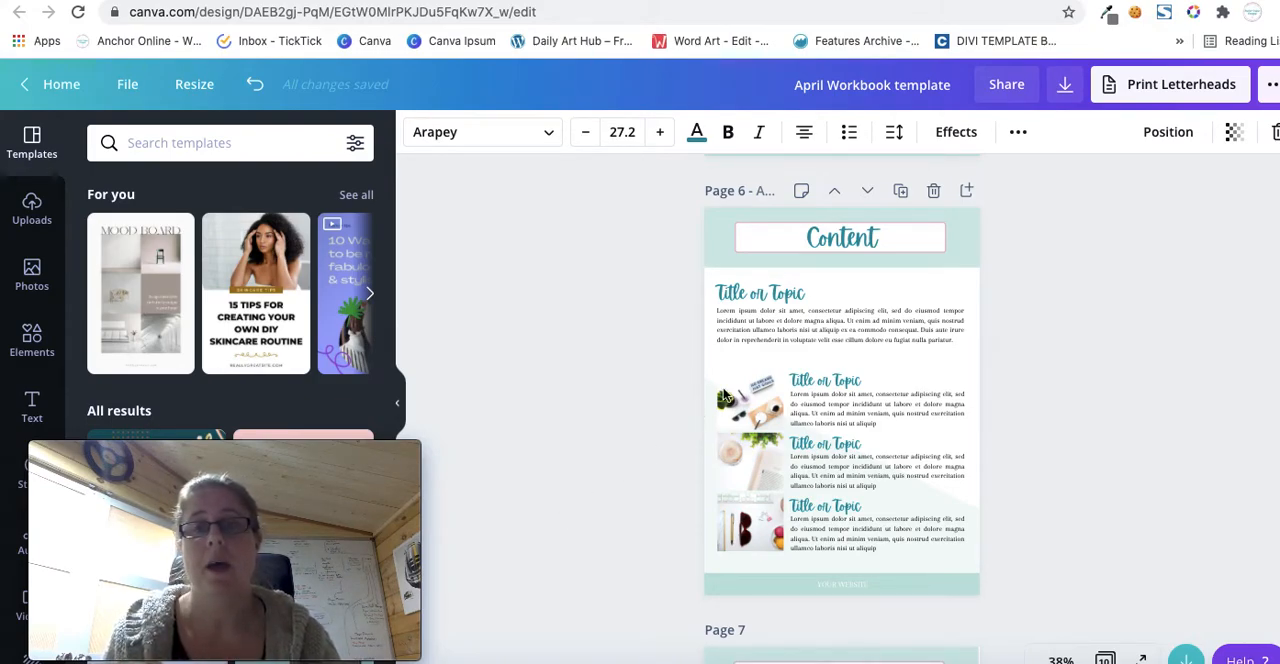
click(835, 325)
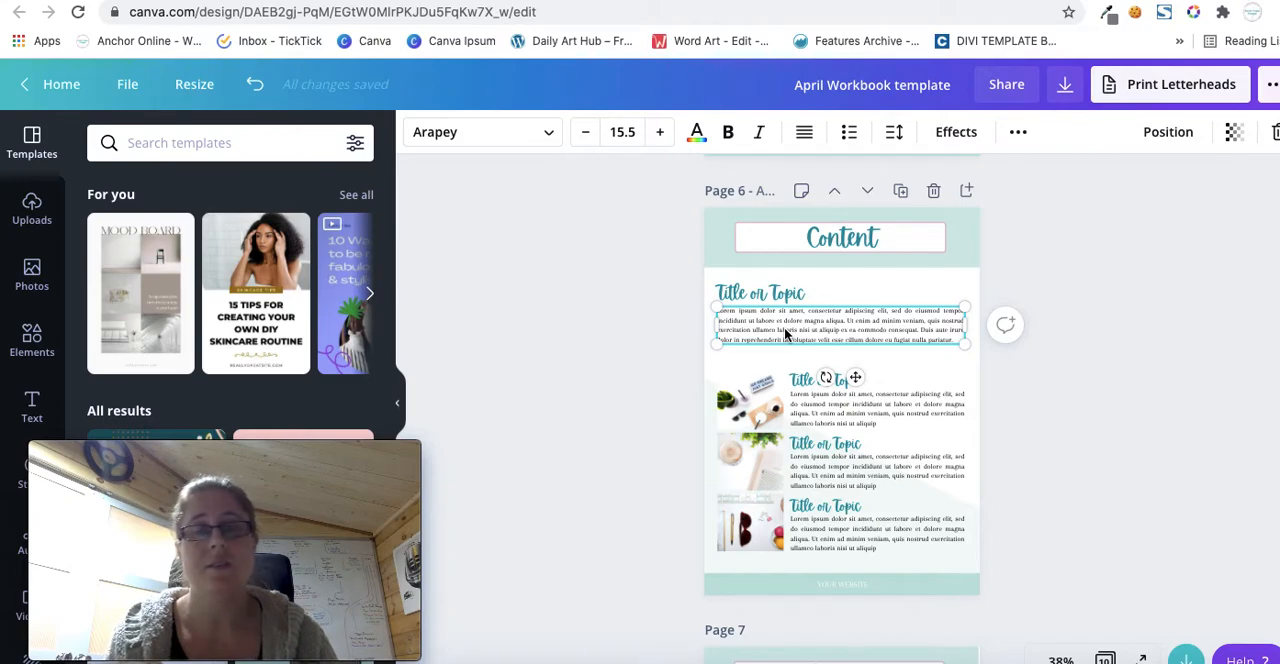
click(760, 293)
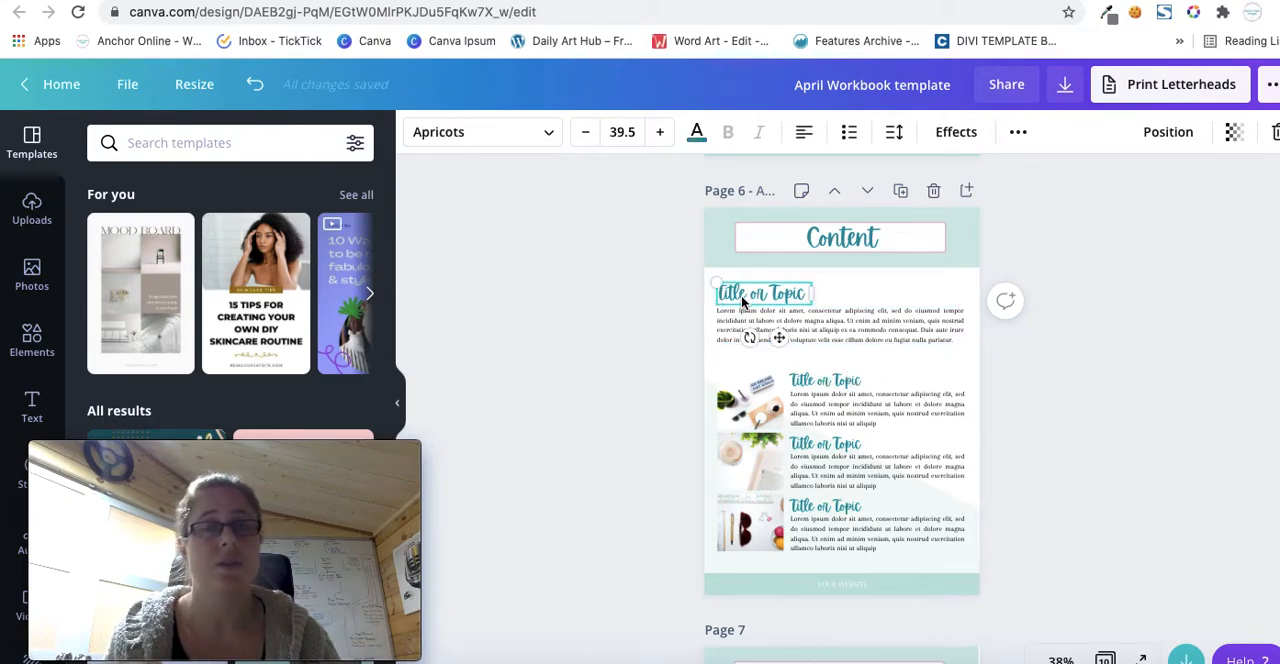